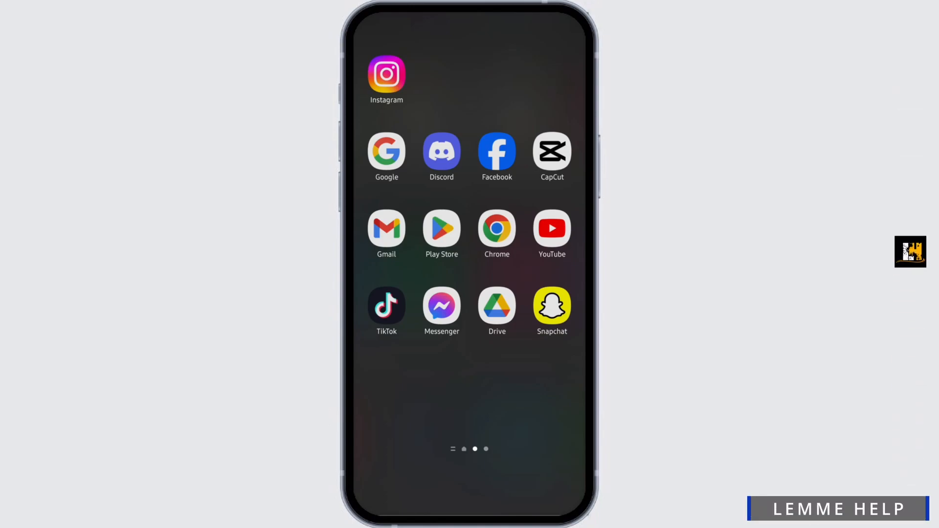
Go from the Snapchat profile to account settings scrolled to the Account Actions section
{"action": "left_click", "coordinate": [550, 303]}
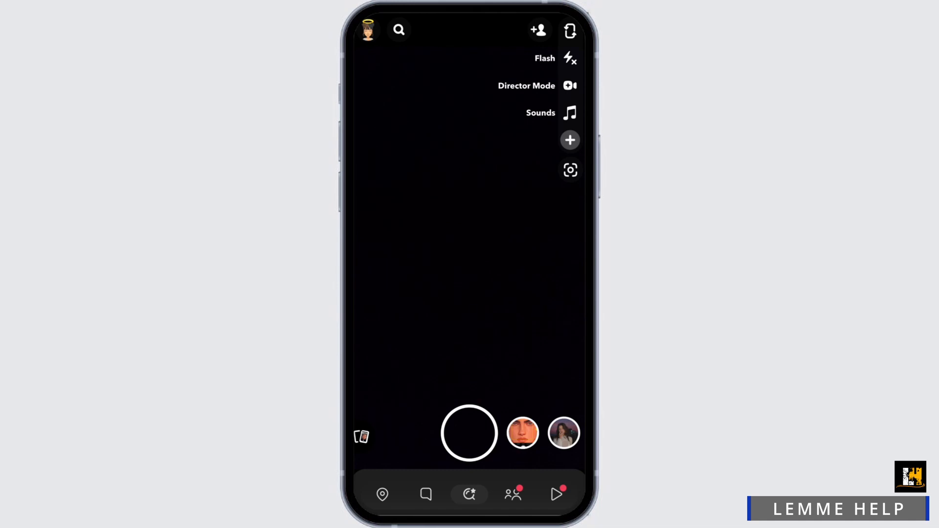
{"action": "left_click", "coordinate": [367, 31]}
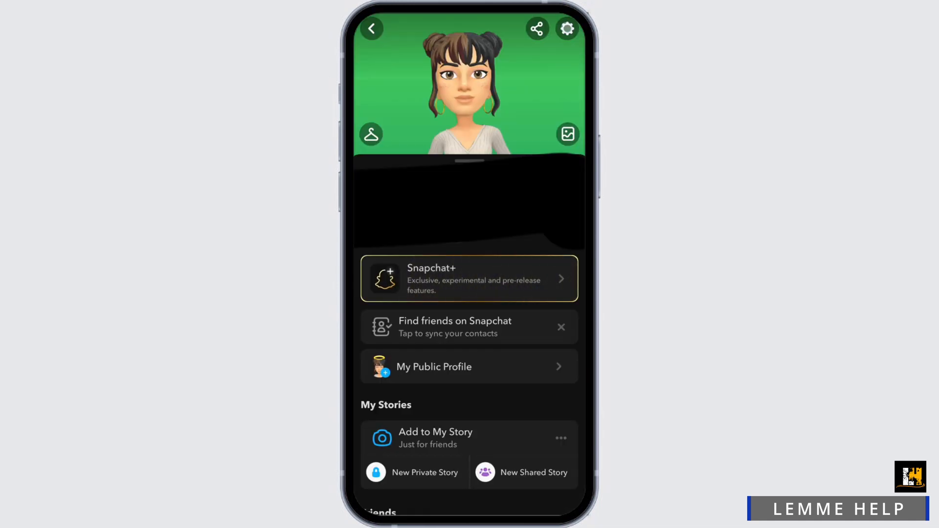
{"action": "left_click", "coordinate": [567, 28]}
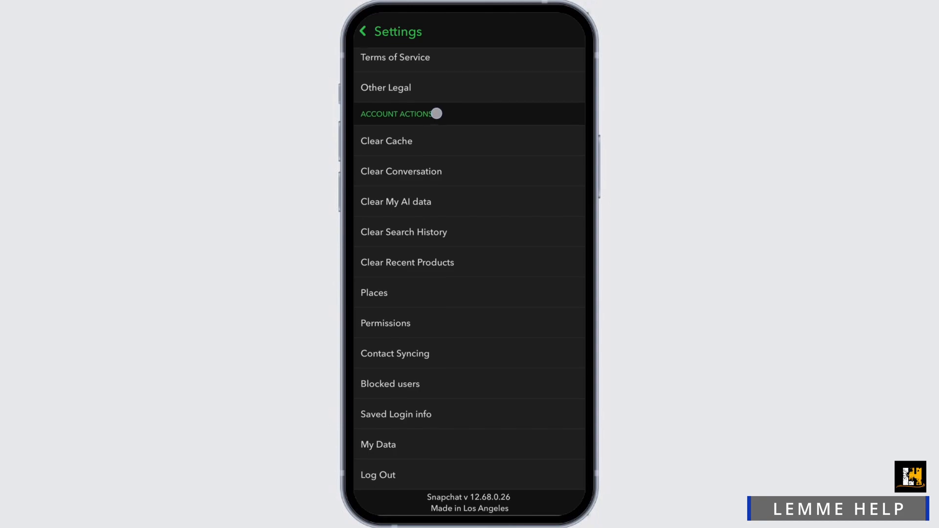
In My Data, include JSON files and Memories with saved media in the export
{"action": "left_click", "coordinate": [377, 444]}
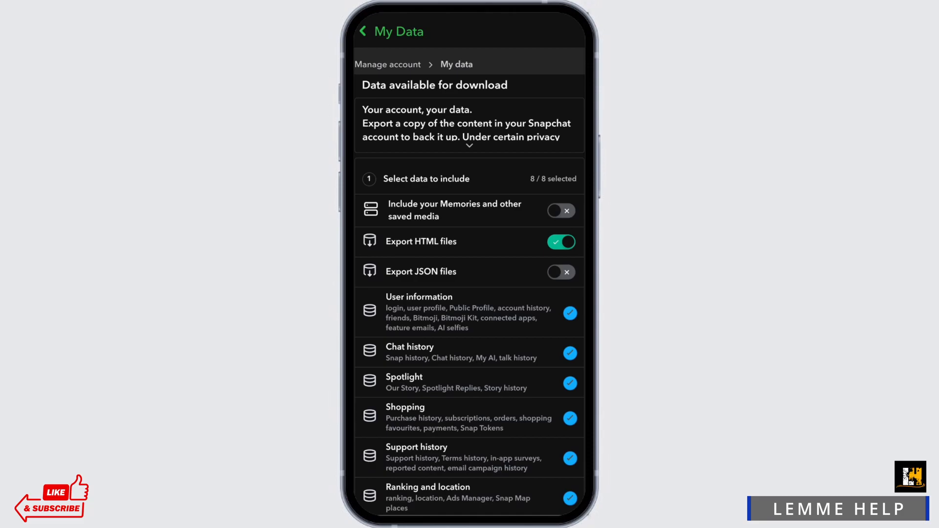
{"action": "left_click", "coordinate": [559, 272]}
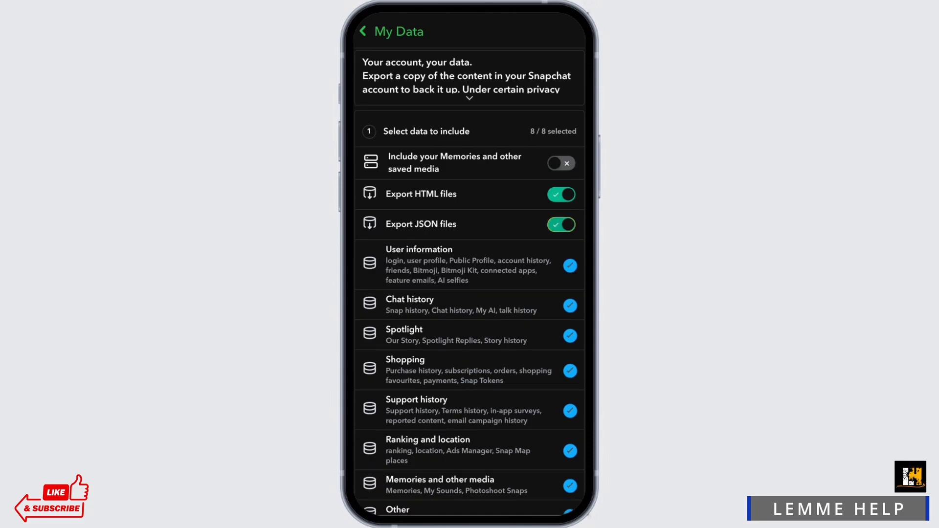
{"action": "left_click", "coordinate": [559, 163]}
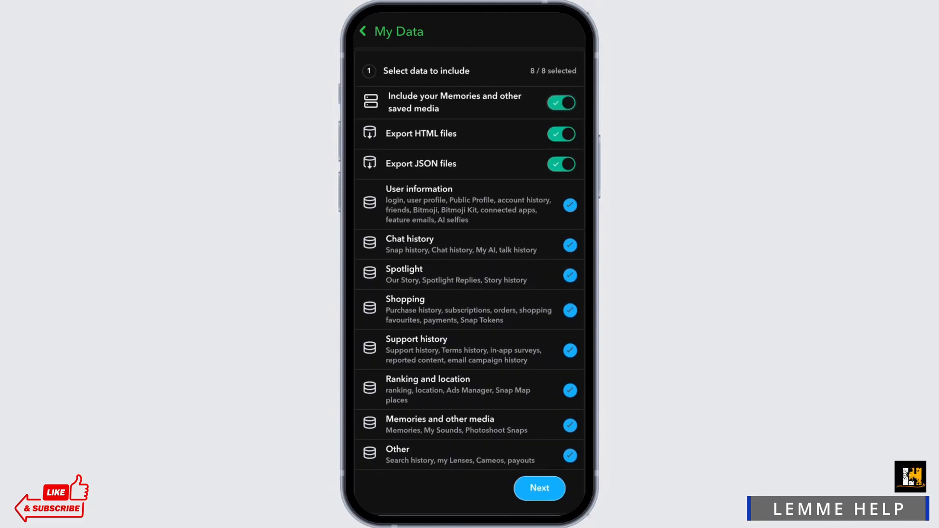
Confirm the email address and submit the data export request, starting export progress
{"action": "left_click", "coordinate": [538, 488]}
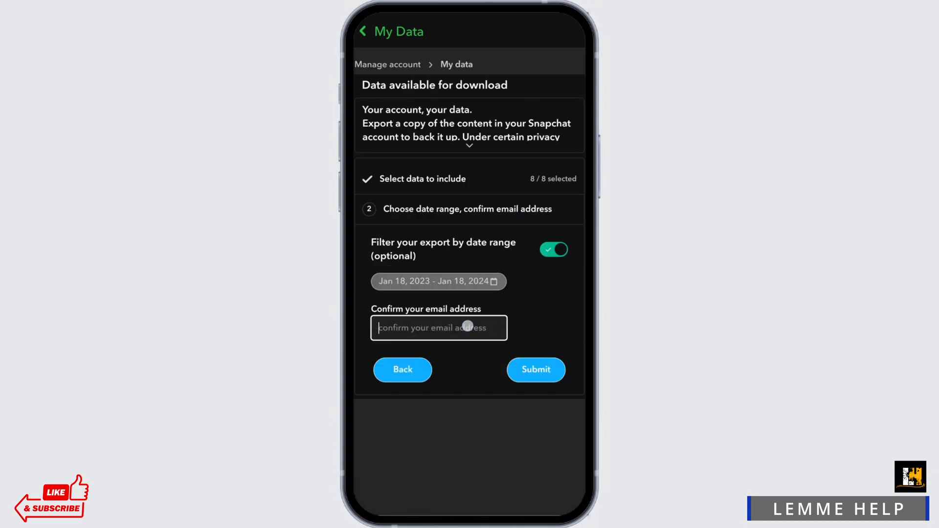
{"action": "left_click", "coordinate": [438, 328]}
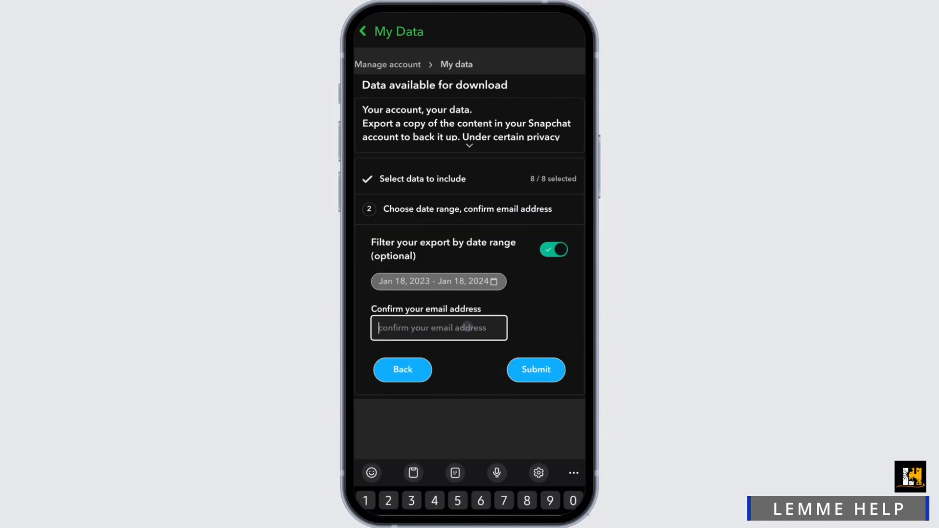
{"action": "left_click", "coordinate": [534, 370]}
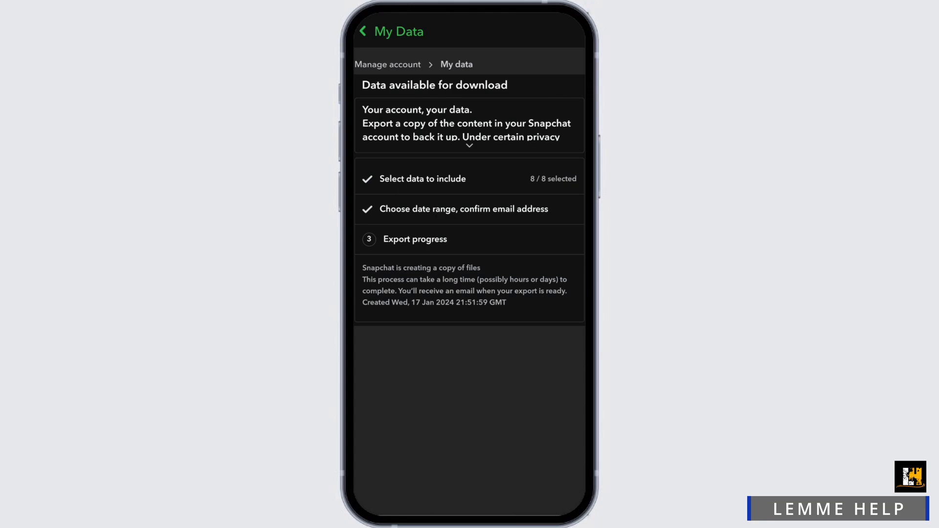